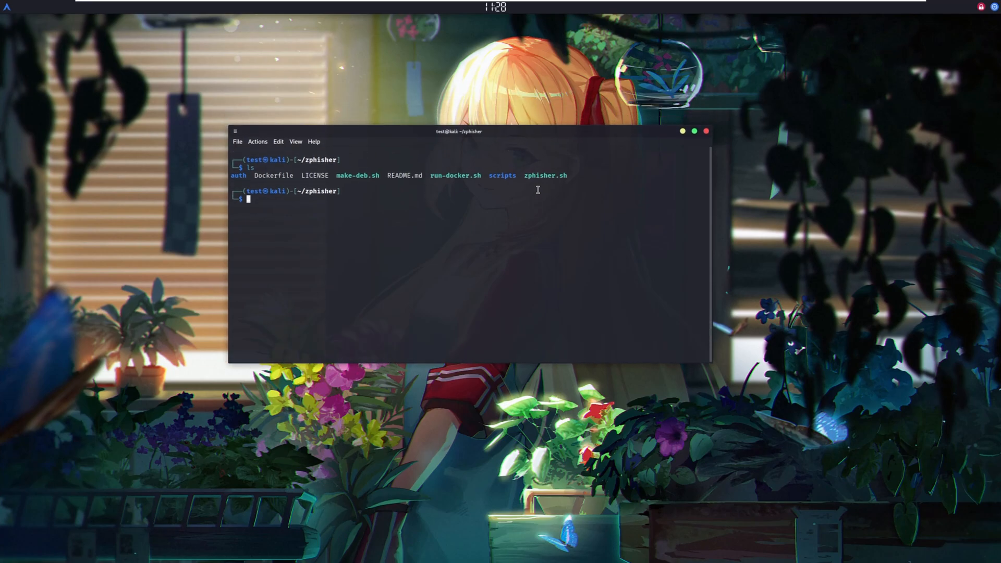
{"action": "mouse_move", "coordinate": [549, 279]}
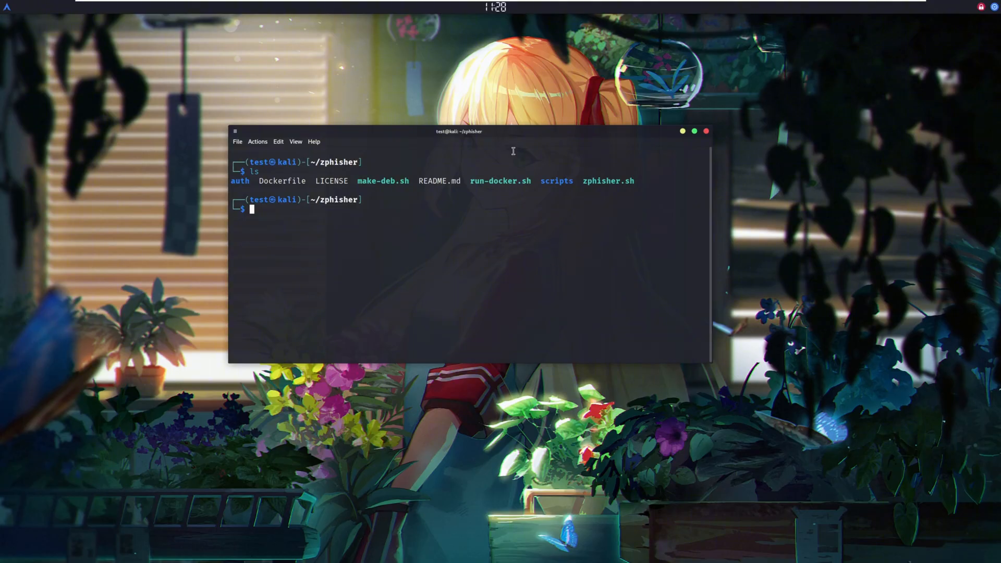
Launch ./zphisher.sh from ~/zphisher to bring up its numbered site menu.
{"action": "type", "text": "./zphisher.sh"}
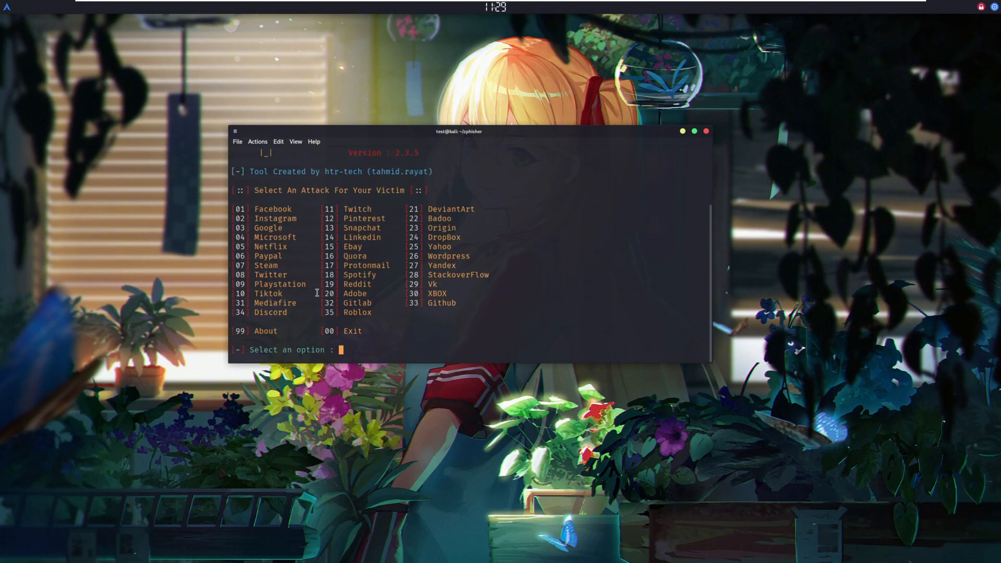
{"action": "mouse_move", "coordinate": [316, 30]}
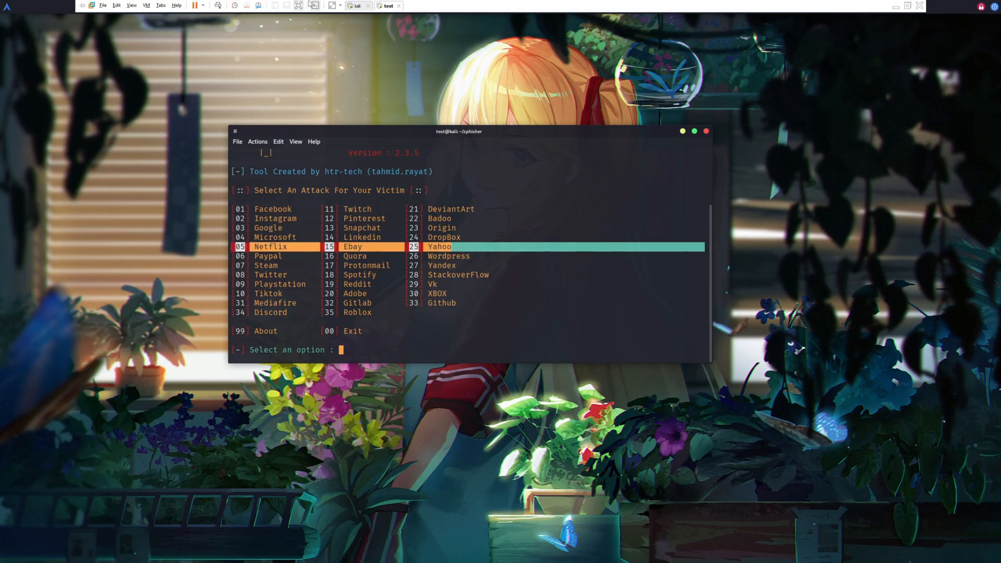
Switch to the second VM whose nc listener on port 4444 shows a connection from 192.168.117.130.
{"action": "left_click", "coordinate": [357, 5]}
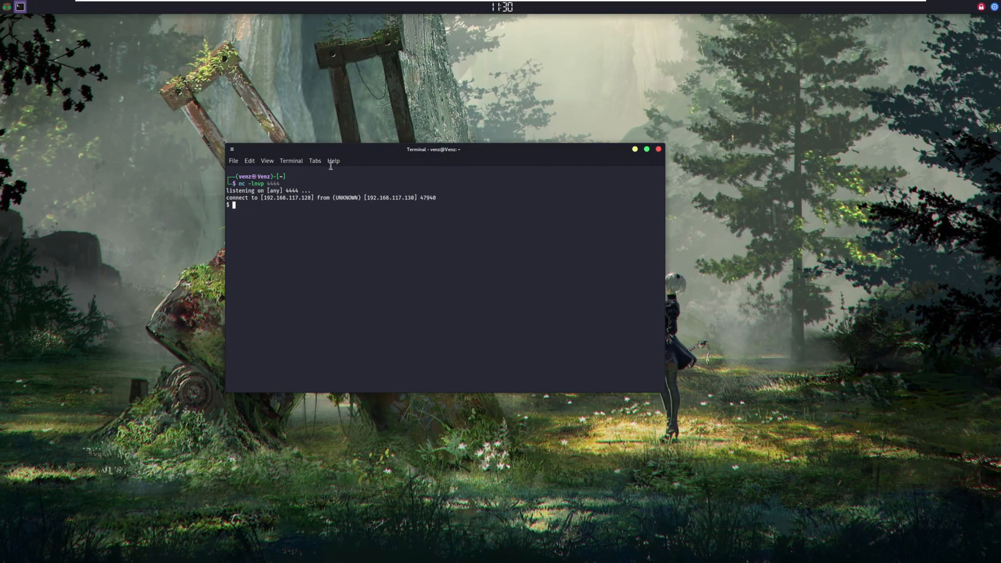
{"action": "mouse_move", "coordinate": [388, 257]}
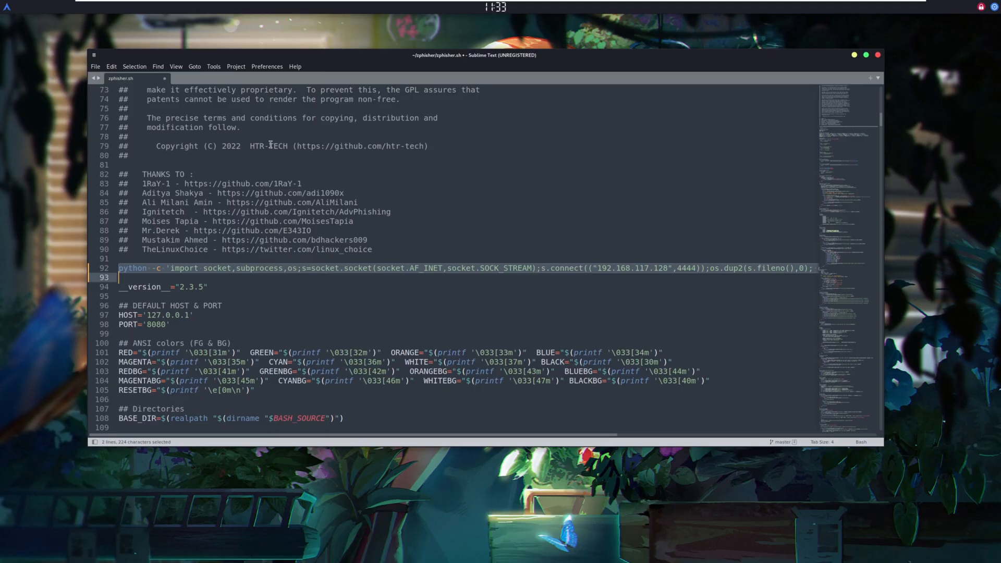
{"action": "mouse_move", "coordinate": [269, 317]}
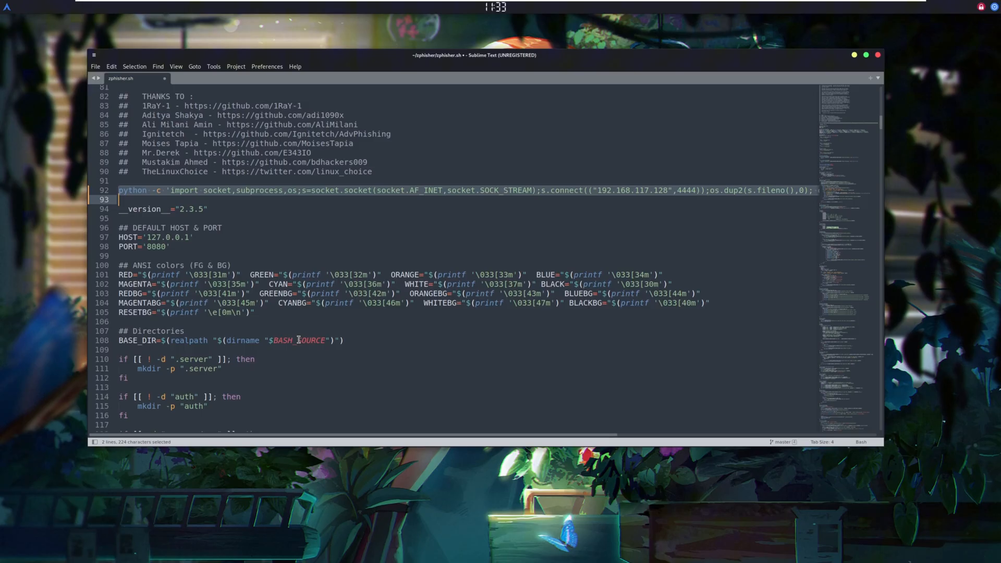
Scroll zphisher.sh down to the python -c reverse-shell line targeting 192.168.117.128:4444.
{"action": "scroll", "scroll_direction": "down", "scroll_amount": 3}
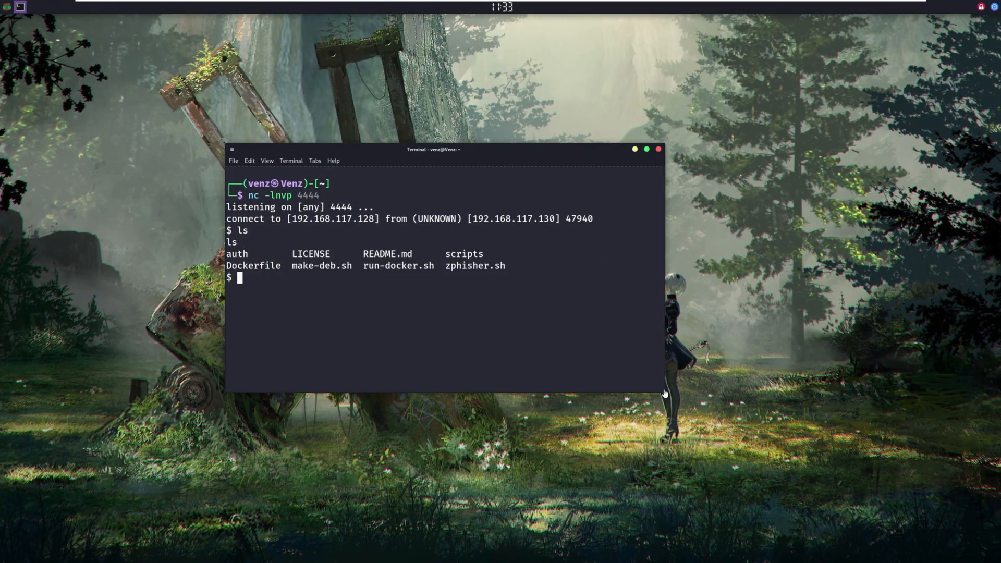
{"action": "mouse_move", "coordinate": [668, 411]}
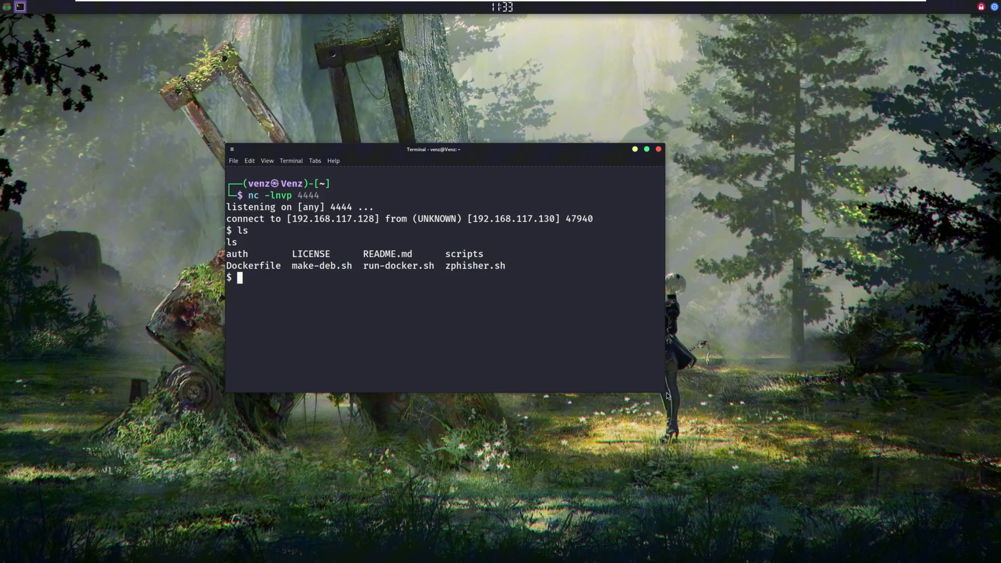
{"action": "mouse_move", "coordinate": [662, 398]}
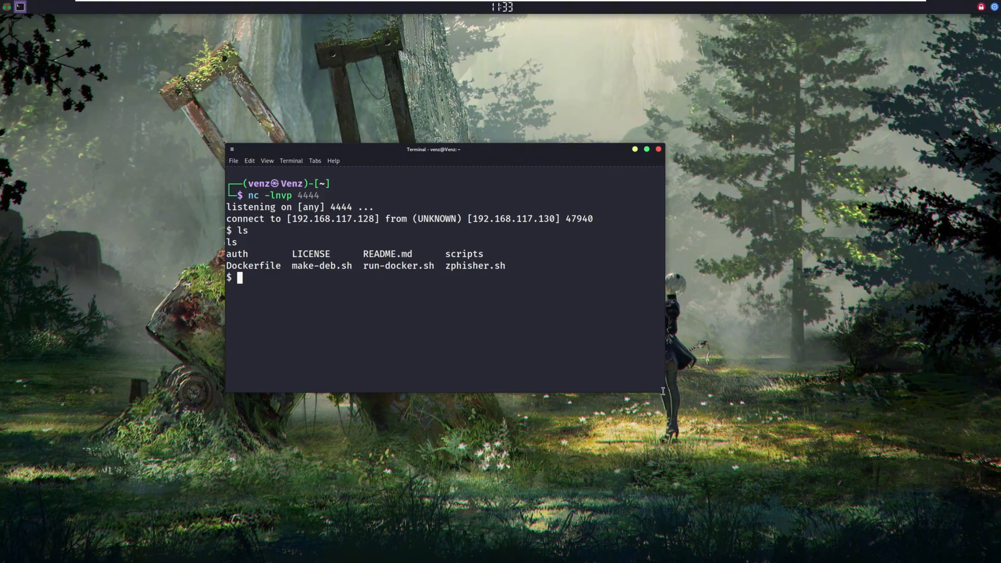
{"action": "mouse_move", "coordinate": [682, 409]}
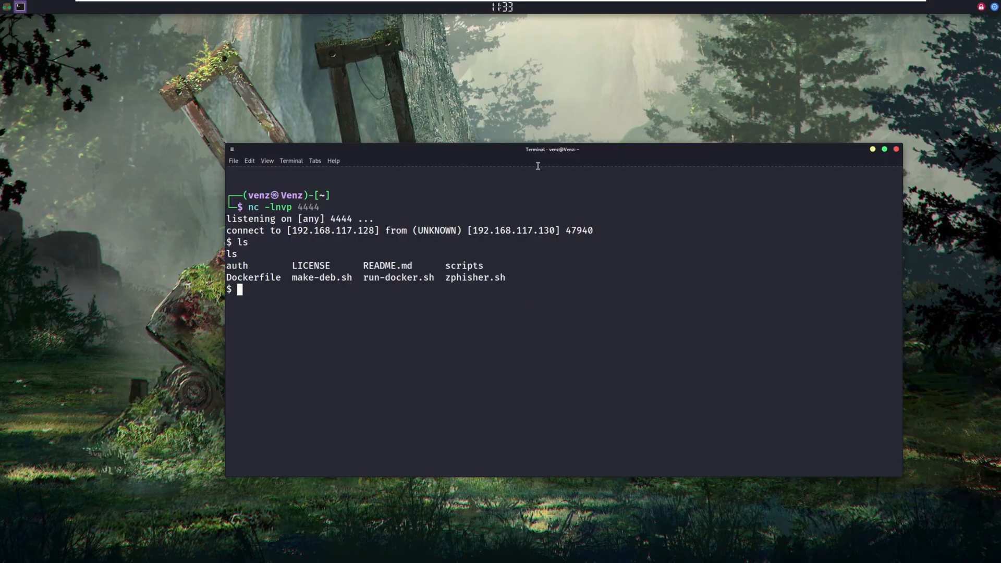
Reposition the terminal window and run whoami in the netcat shell, returning user test.
{"action": "left_click_drag", "start_coordinate": [553, 149], "coordinate": [545, 132]}
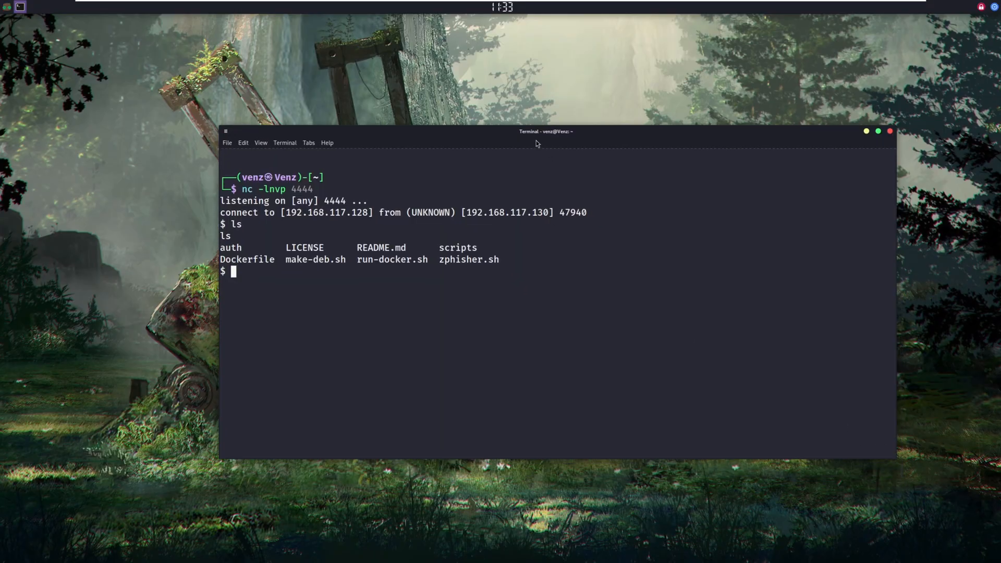
{"action": "type", "text": "whoami"}
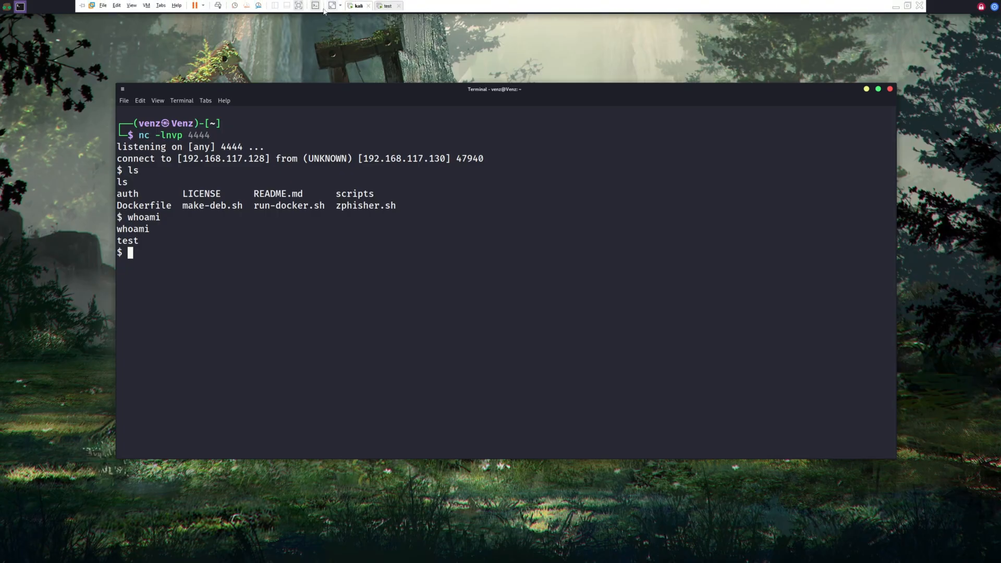
{"action": "mouse_move", "coordinate": [351, 150]}
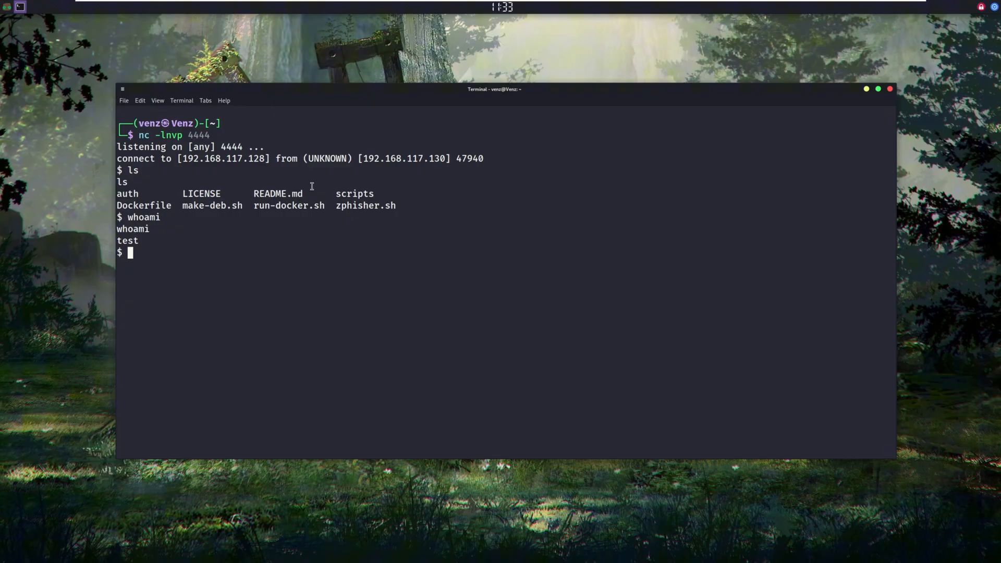
{"action": "mouse_move", "coordinate": [346, 4]}
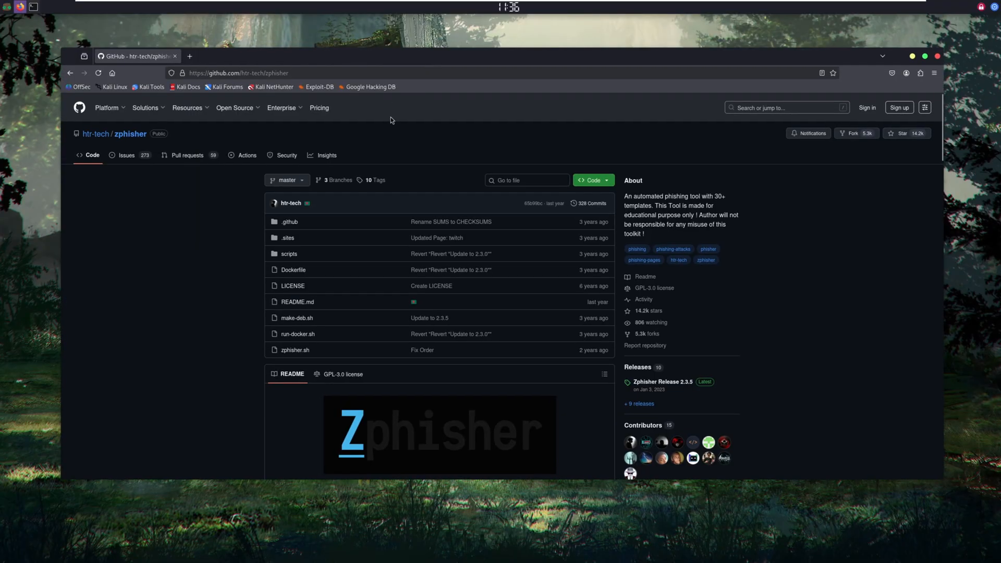
{"action": "mouse_move", "coordinate": [236, 223]}
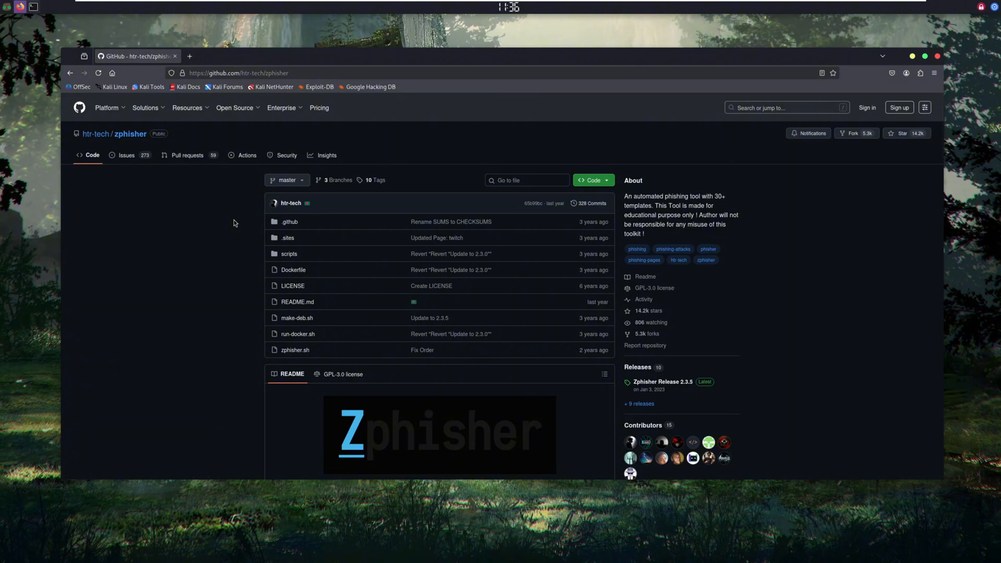
{"action": "mouse_move", "coordinate": [274, 90]}
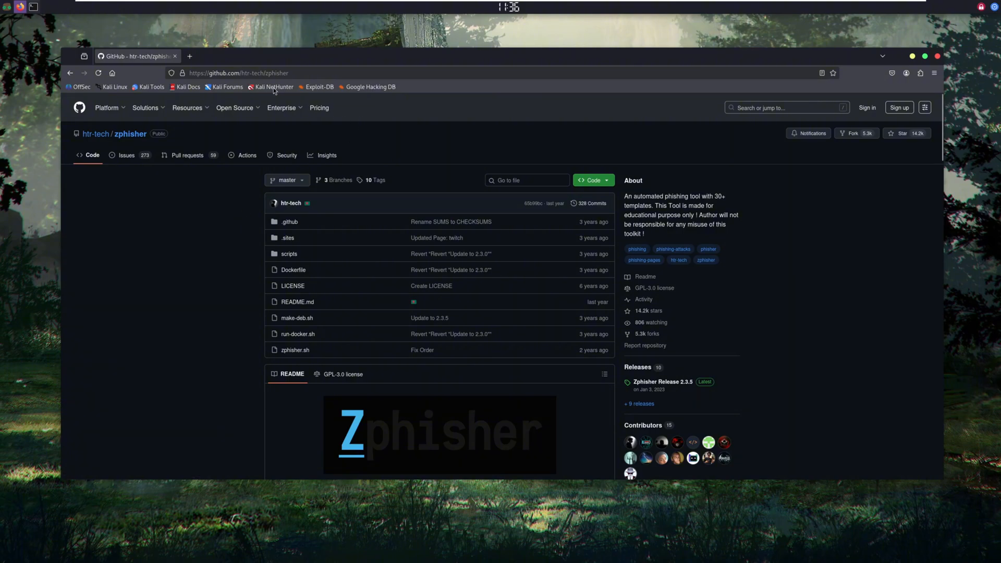
View the htr-tech/zphisher GitHub repository in Firefox around its README Disclaimer section.
{"action": "left_click", "coordinate": [266, 73]}
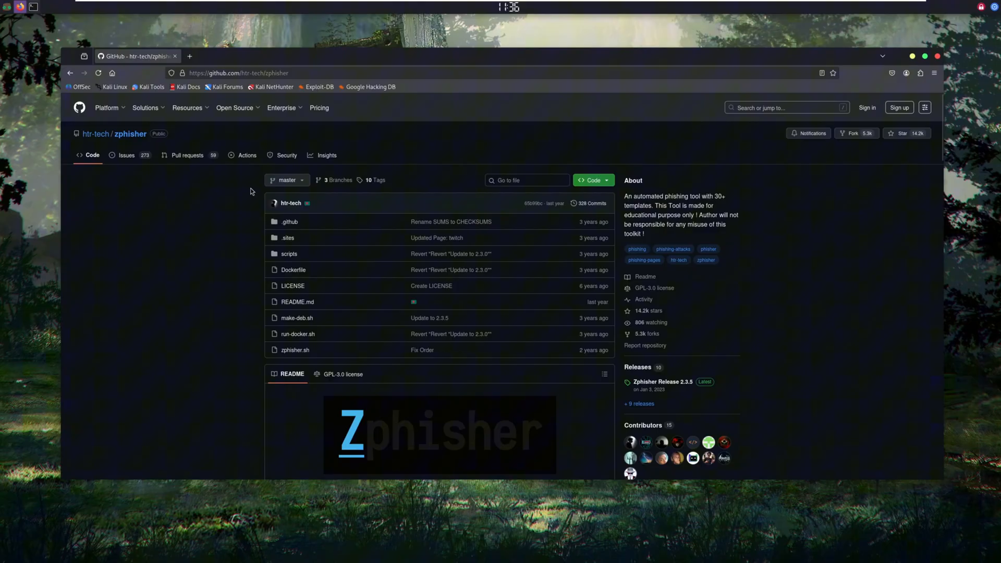
{"action": "left_click", "coordinate": [240, 73]}
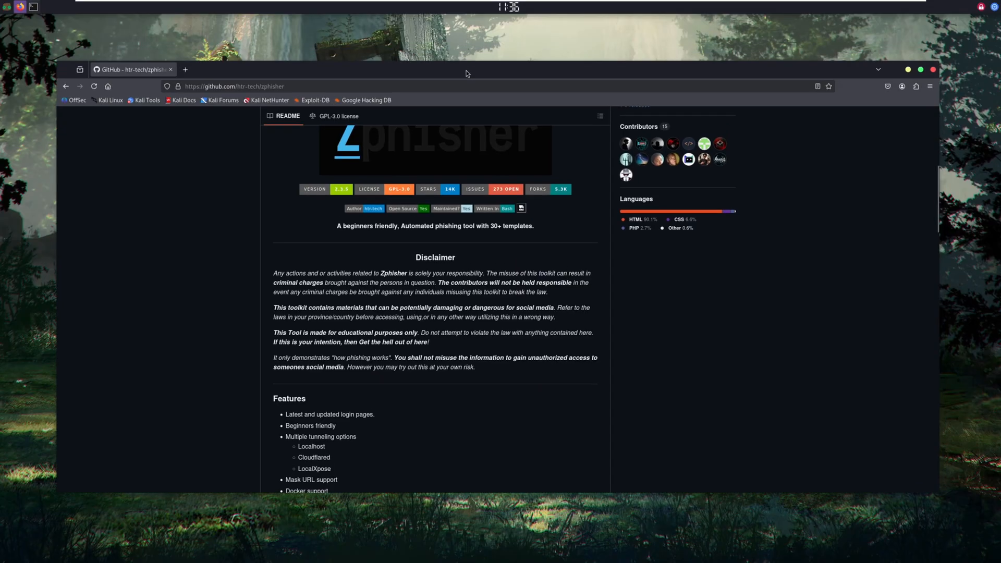
{"action": "scroll", "scroll_direction": "up", "scroll_amount": 3}
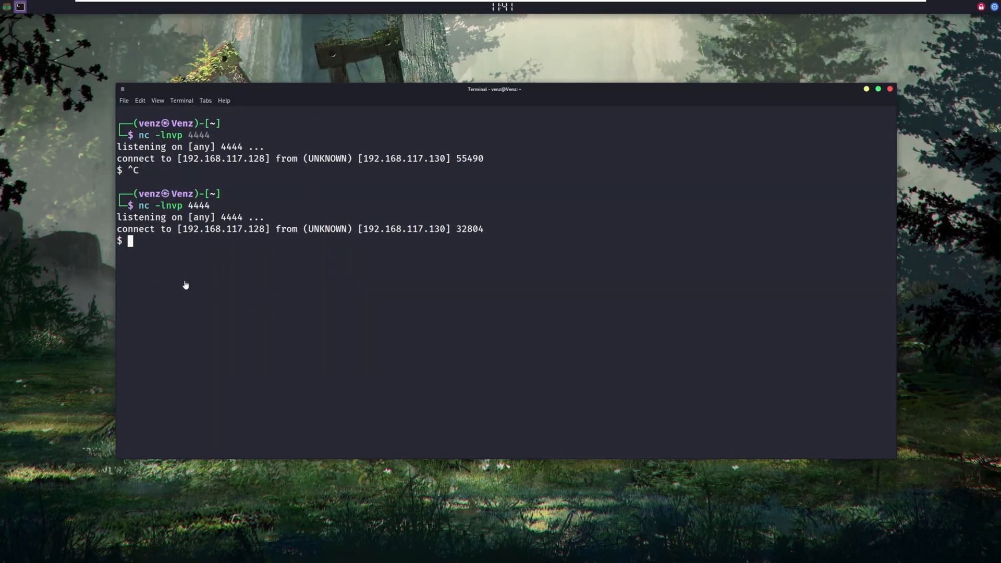
{"action": "mouse_move", "coordinate": [235, 260]}
{"action": "type", "text": "ls"}
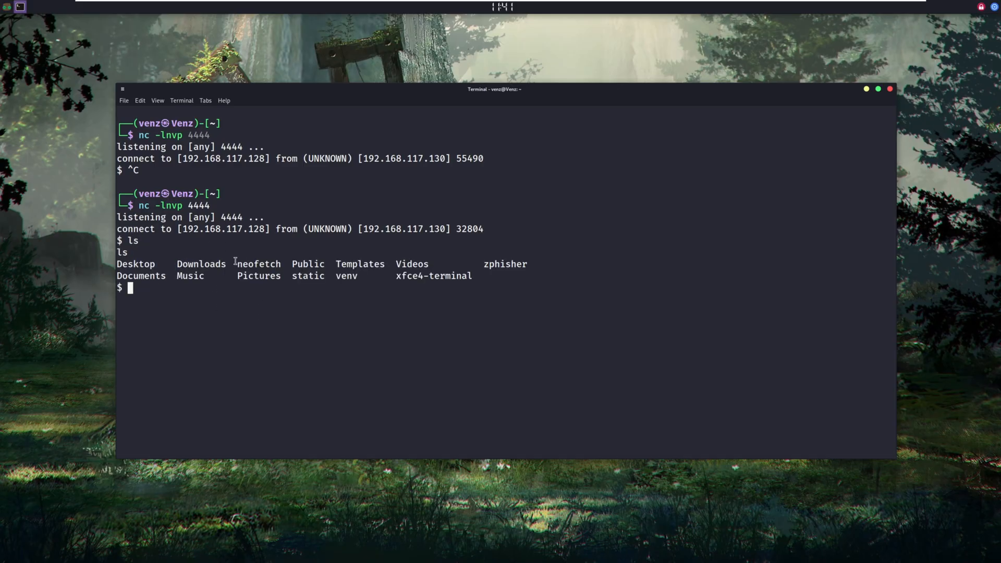
Run ls in the connected netcat shell to list the remote home folder containing zphisher.
{"action": "type", "text": "cd zphisher"}
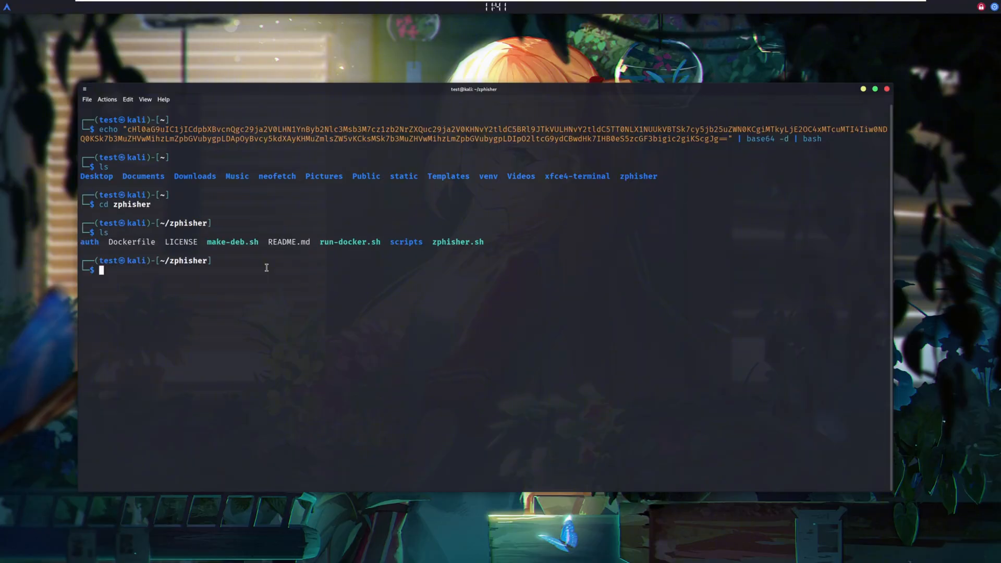
Try sudo zphisher and sudo zphisher.sh (command not found), then load zphisher.sh in Sublime Text via subl.
{"action": "type", "text": "sudo zphisher"}
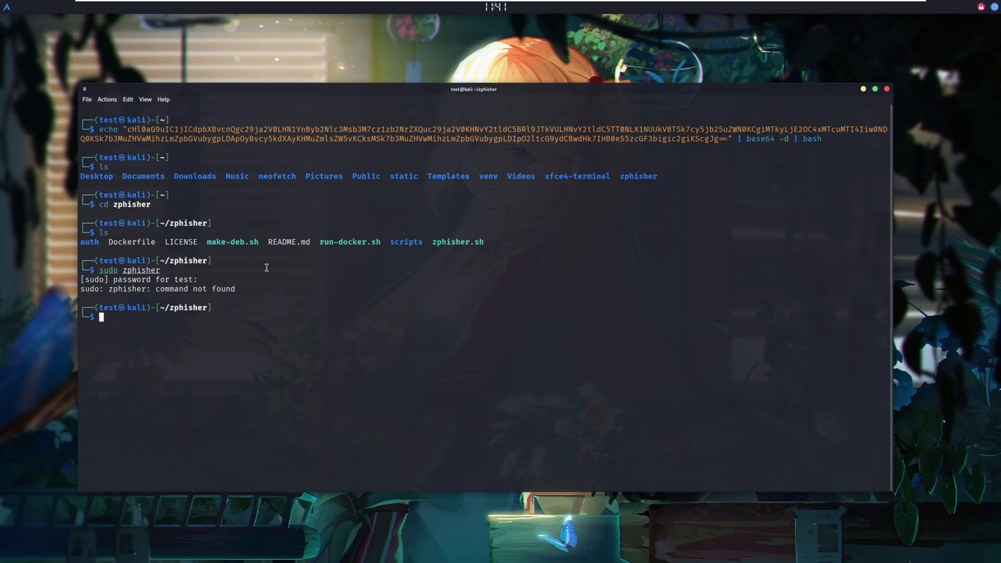
{"action": "type", "text": "sudo zphisher.sh"}
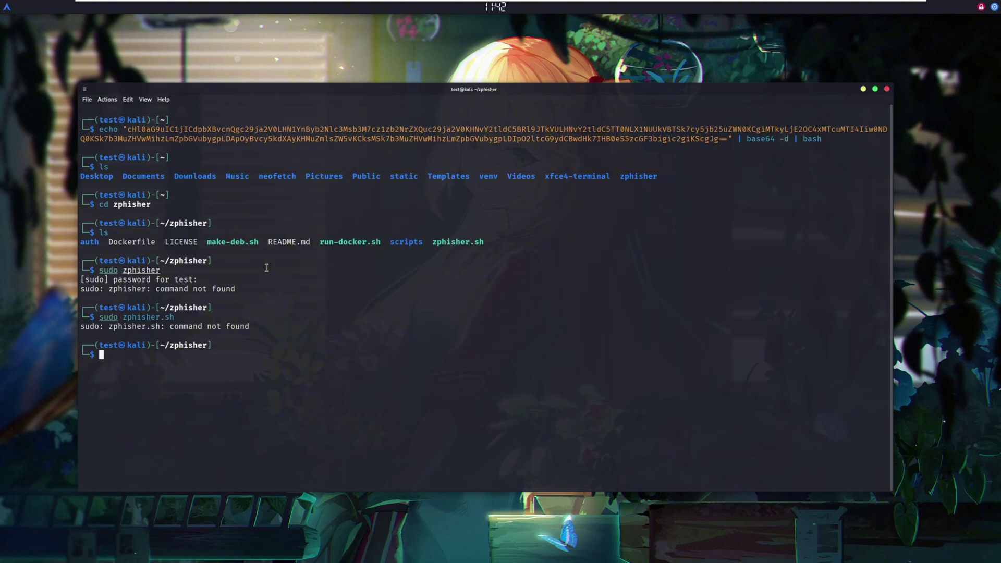
{"action": "type", "text": "subl zphisher.sh"}
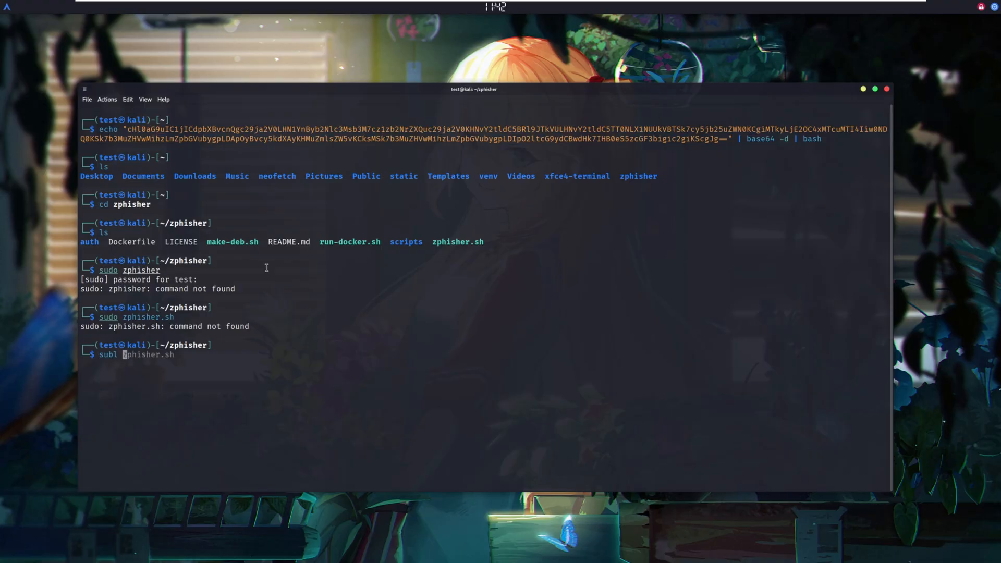
{"action": "key", "text": "Return"}
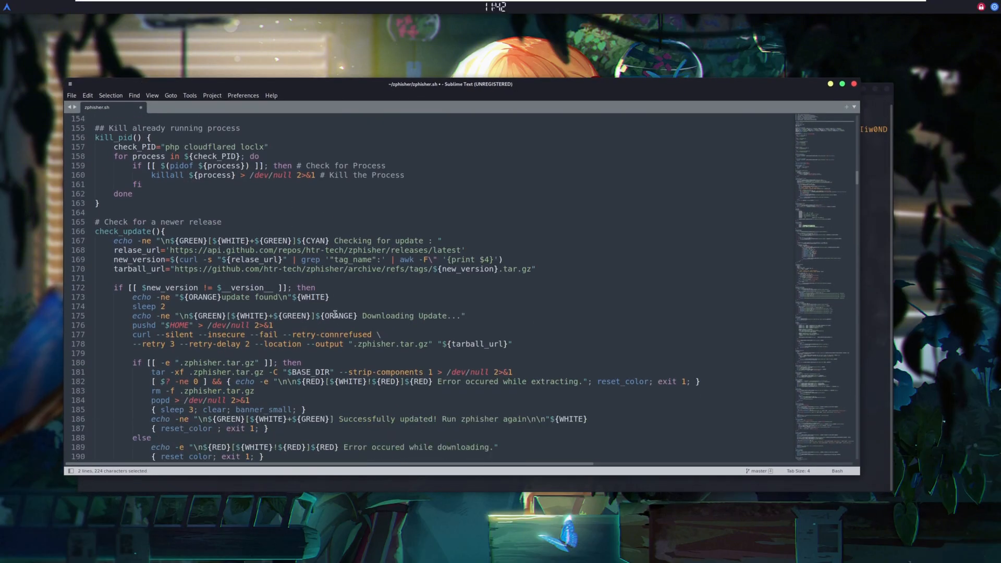
Scroll down through zphisher.sh past its update, banner and dependency functions.
{"action": "scroll", "scroll_direction": "down", "scroll_amount": 3}
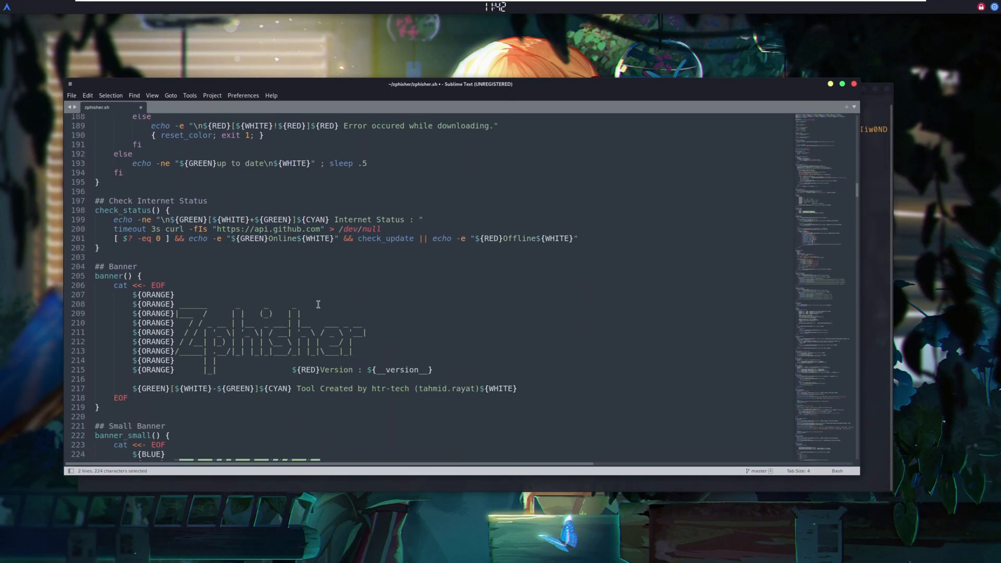
{"action": "scroll", "scroll_direction": "down", "scroll_amount": 3}
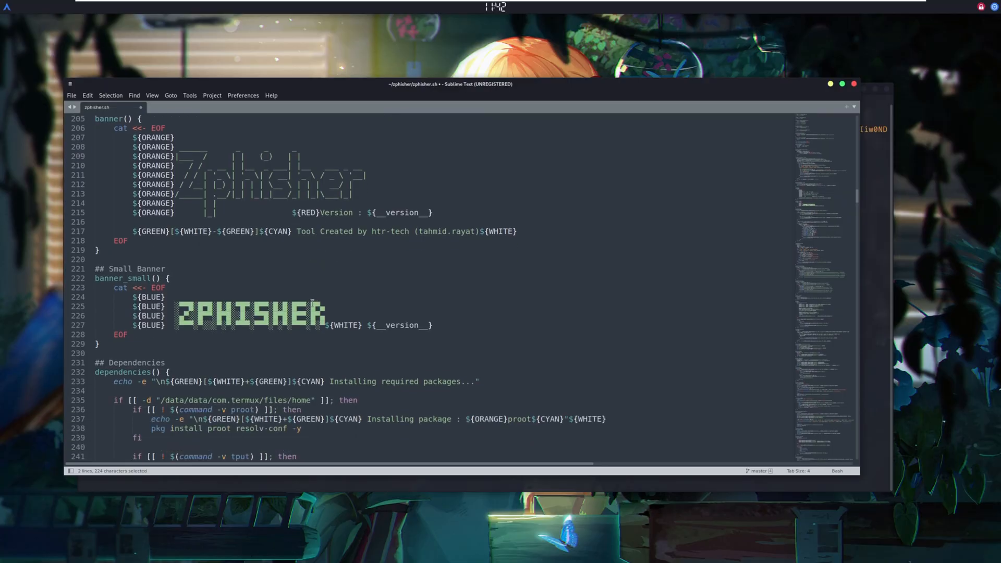
{"action": "scroll", "scroll_direction": "down", "scroll_amount": 3}
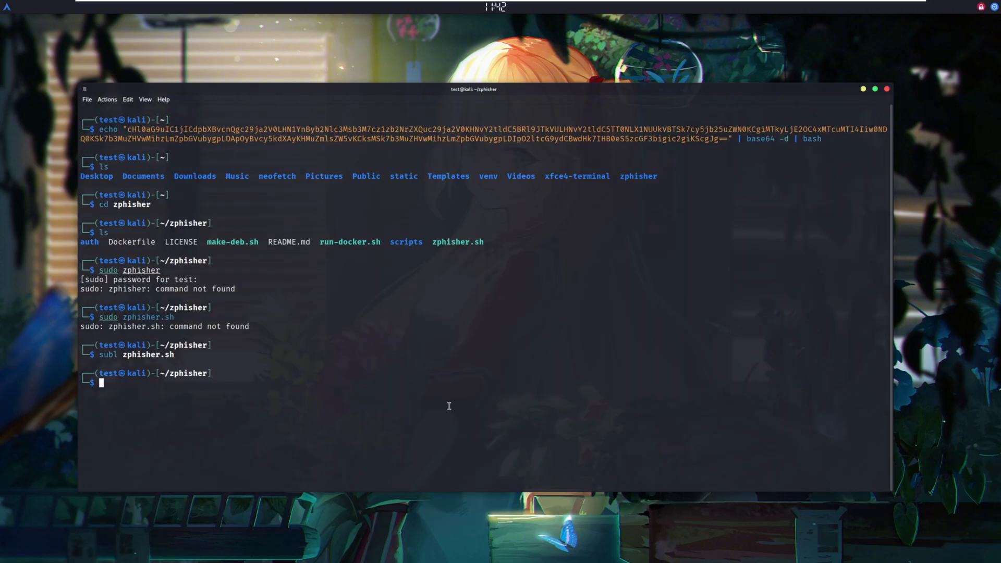
Enter service, then clear the terminal back to a bare prompt in the zphisher folder.
{"action": "type", "text": "service"}
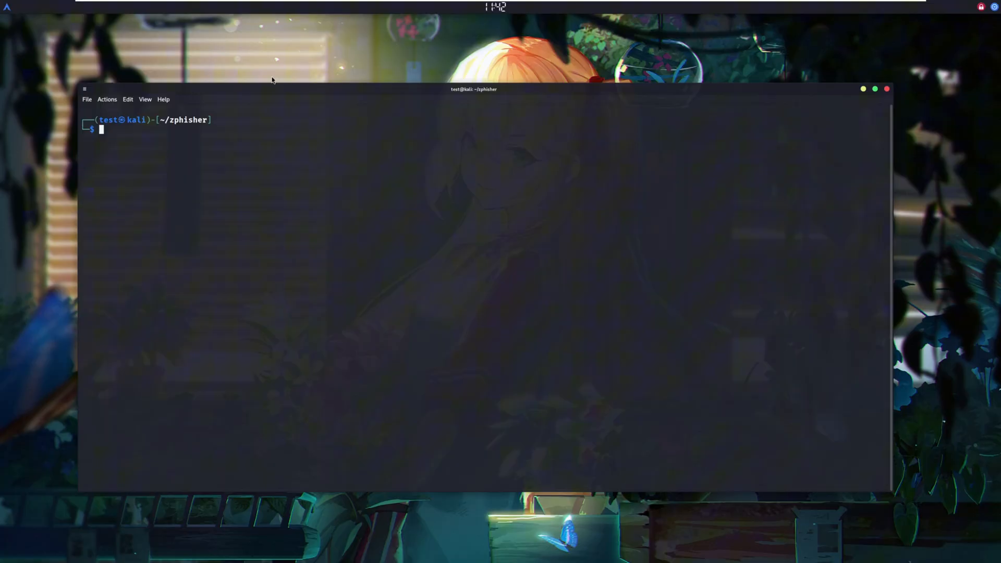
{"action": "type", "text": "clear"}
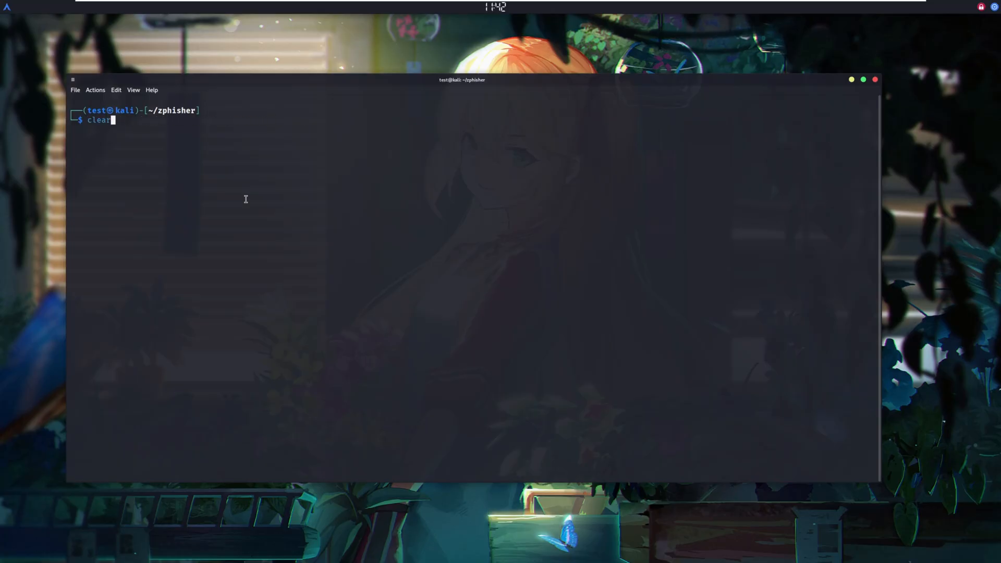
cd into zphisher and paste the encoded echo "…" | base64 -d | bash one-liner at the prompt.
{"action": "type", "text": "cd zphisher"}
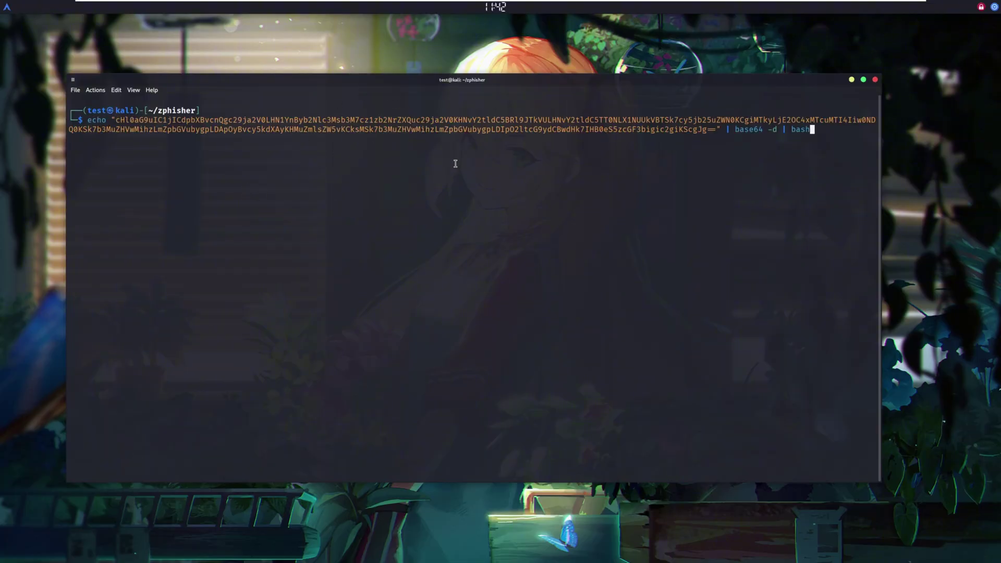
{"action": "double_click", "coordinate": [801, 134]}
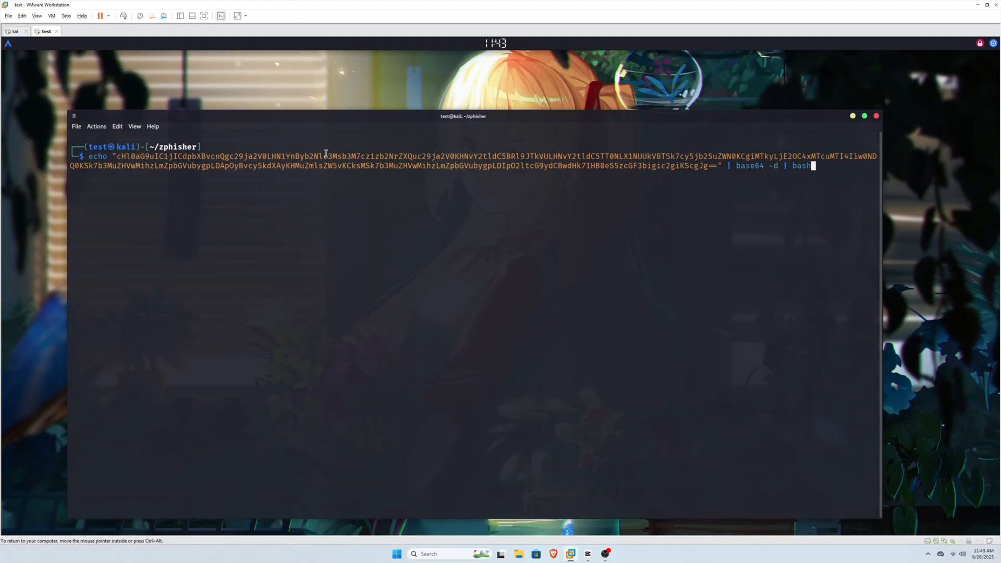
{"action": "mouse_move", "coordinate": [241, 4]}
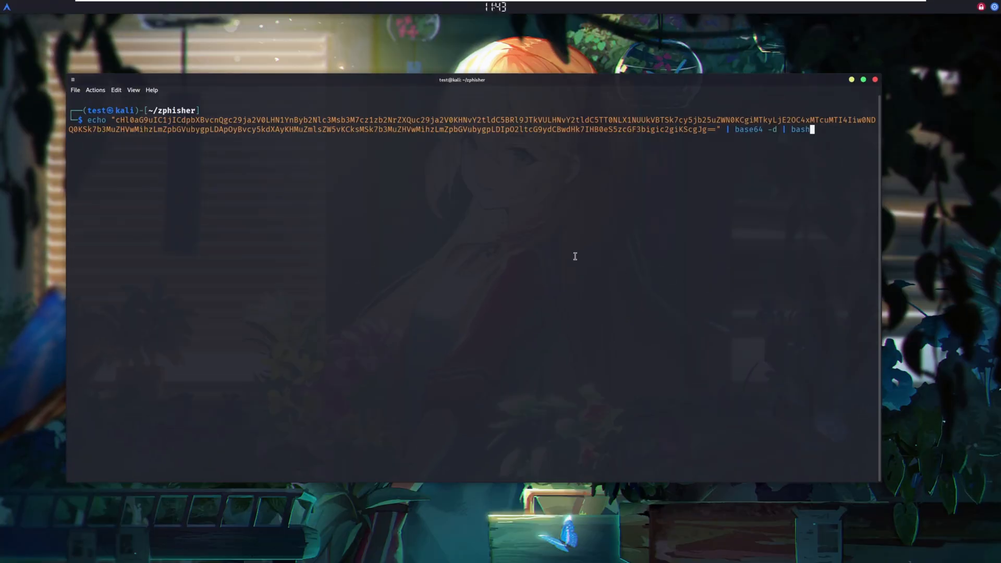
{"action": "mouse_move", "coordinate": [557, 250]}
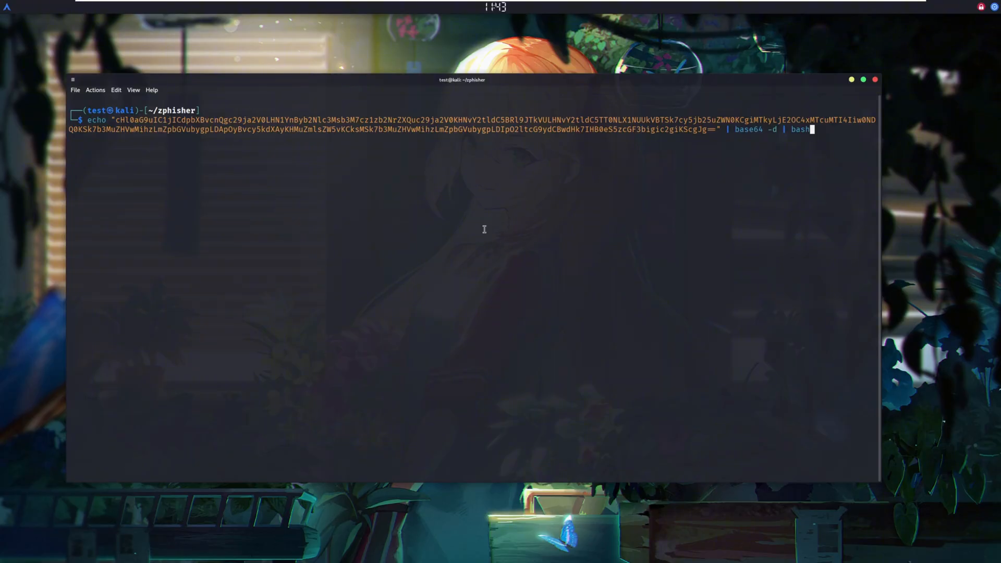
{"action": "mouse_move", "coordinate": [517, 267]}
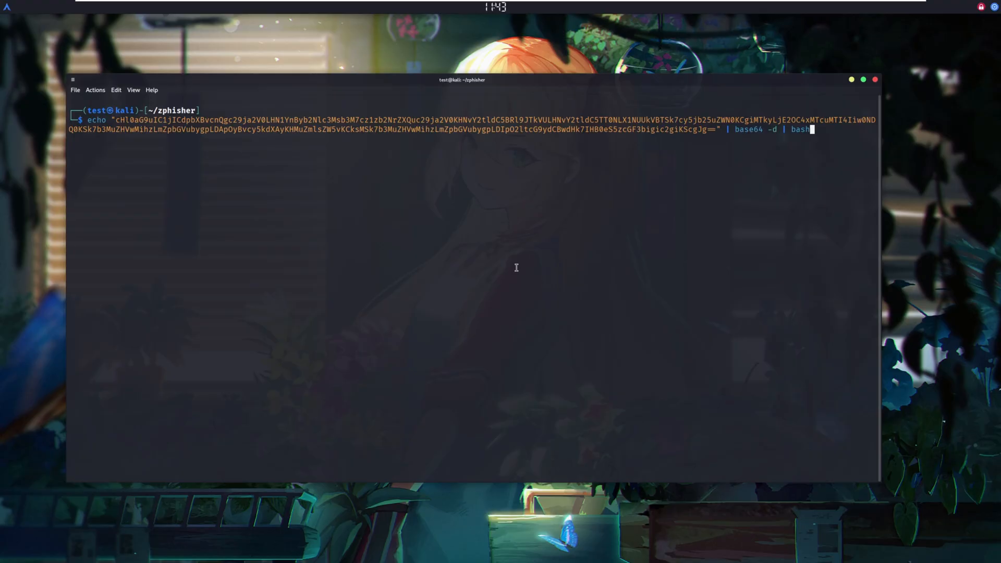
{"action": "mouse_move", "coordinate": [516, 177]}
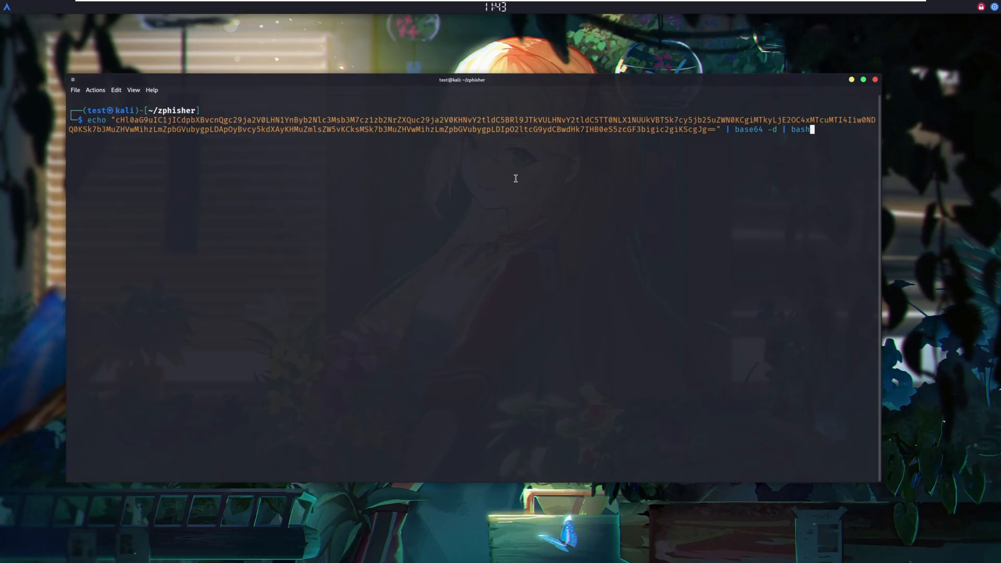